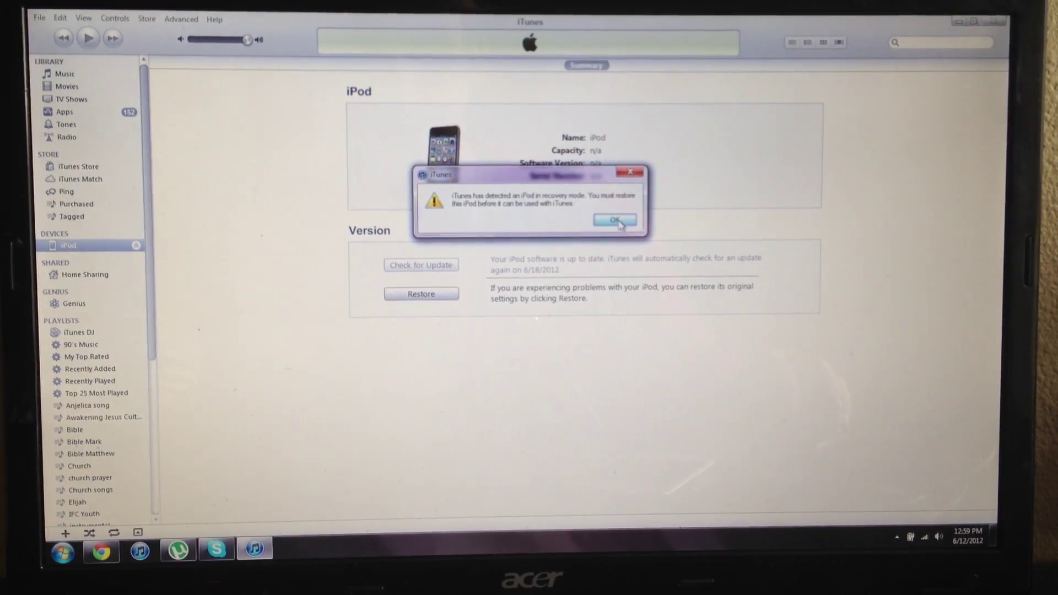
Dismiss the 'iPod in recovery mode' notice with OK.
click(614, 221)
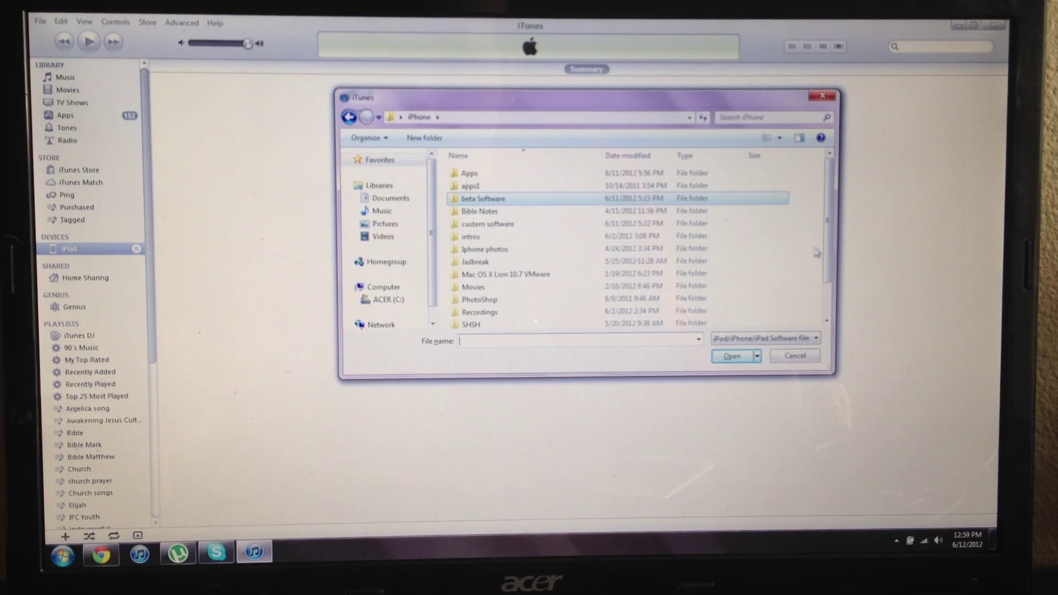
Restore the iPod from the 'ipod touch 4g 5.1.1' firmware in the Software folder, confirming the erase.
scroll(down, 3)
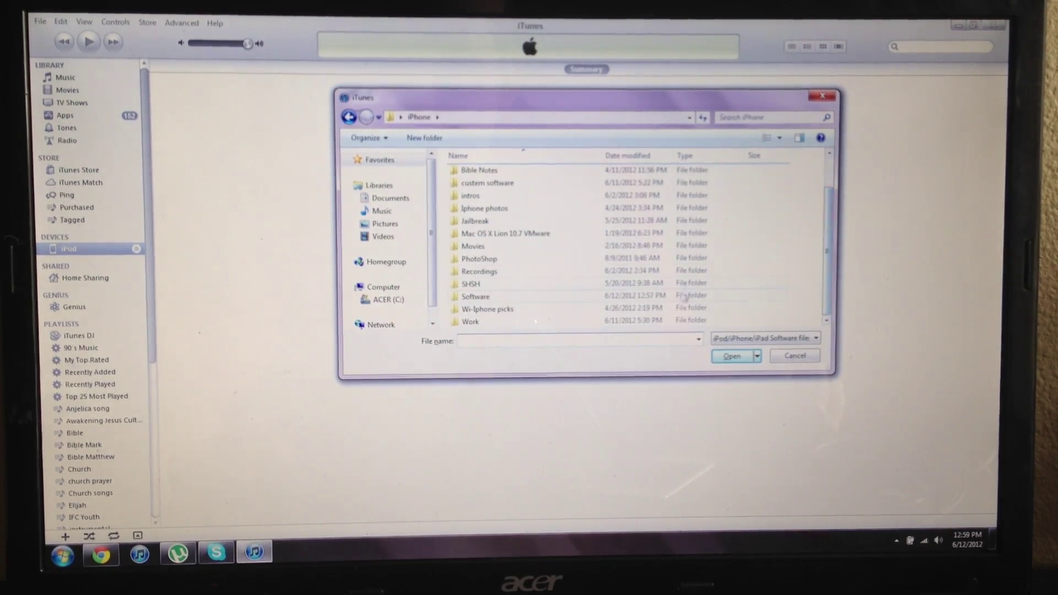
double_click(474, 297)
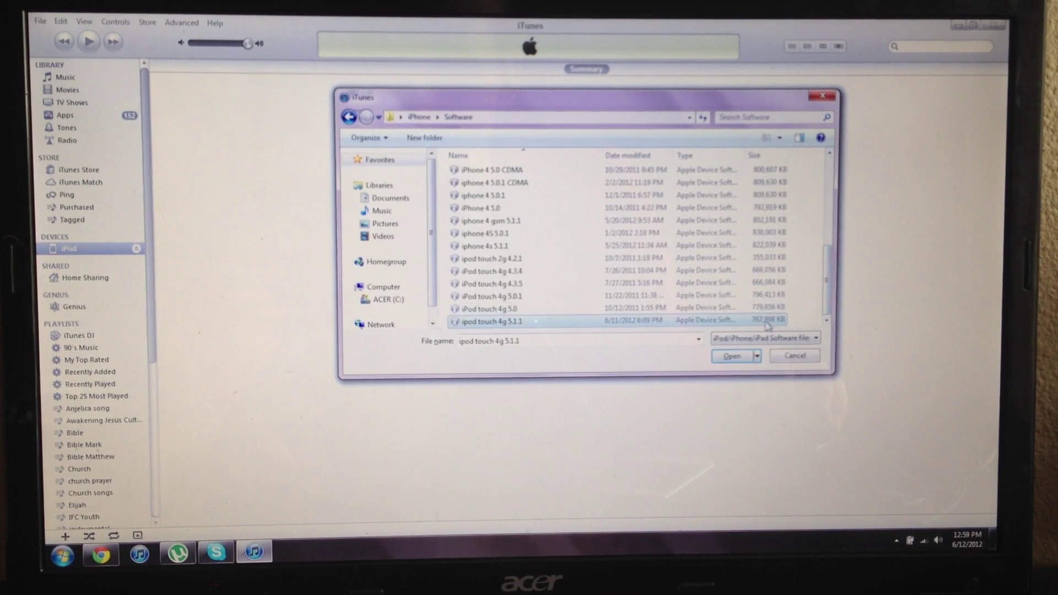
click(731, 356)
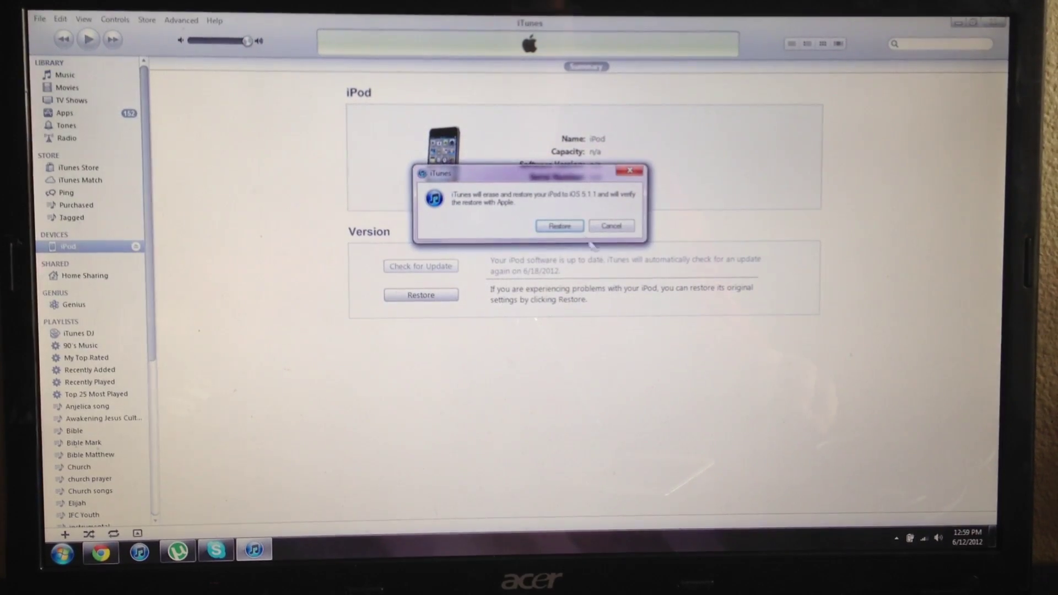
click(559, 225)
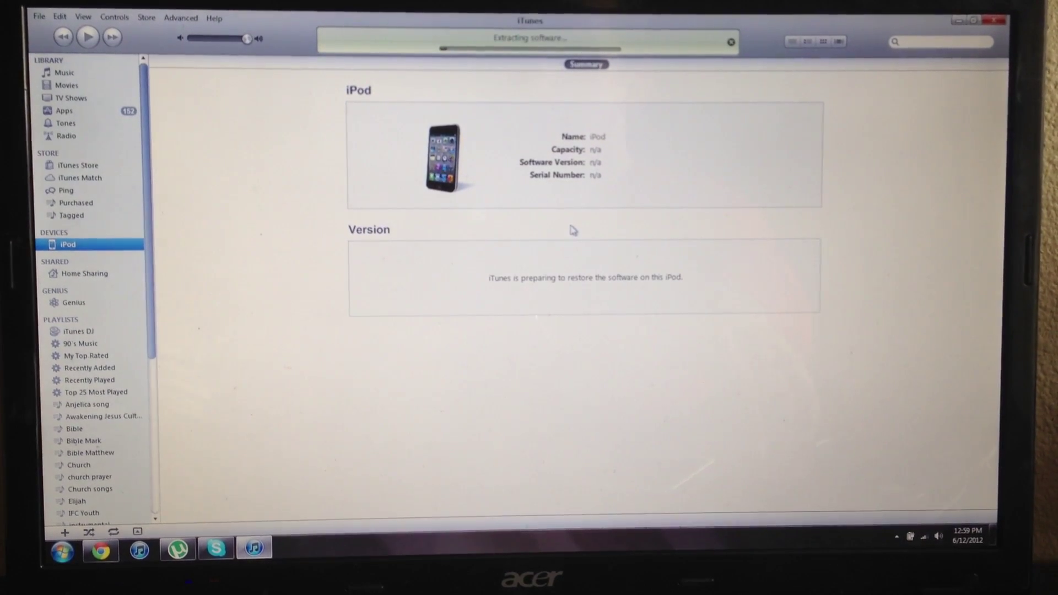